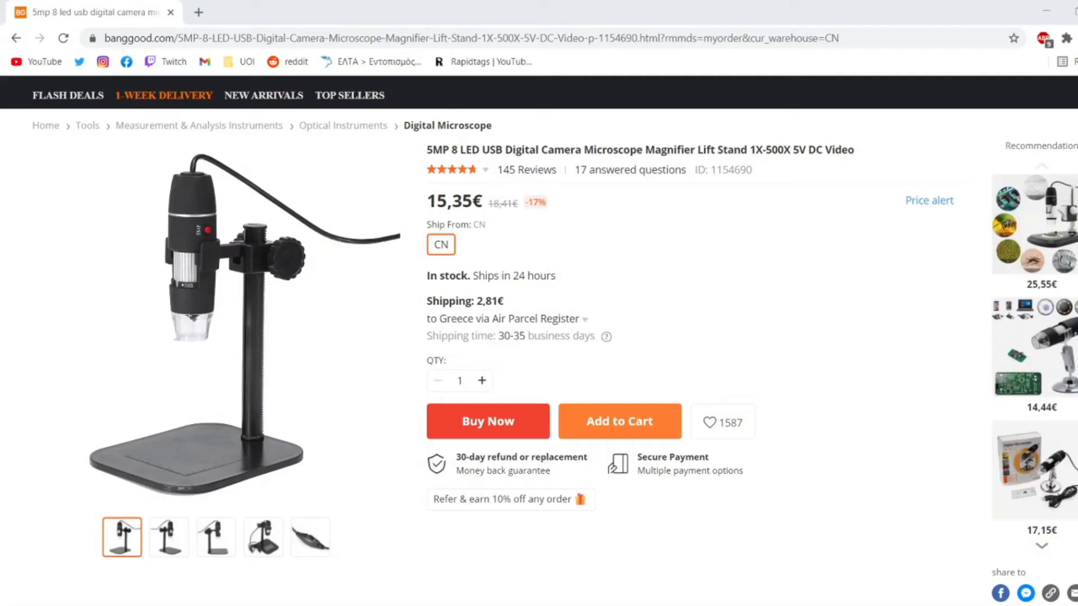
Display the second thumbnail photo of the 5MP 8-LED USB microscope.
{"action": "left_click", "coordinate": [166, 542]}
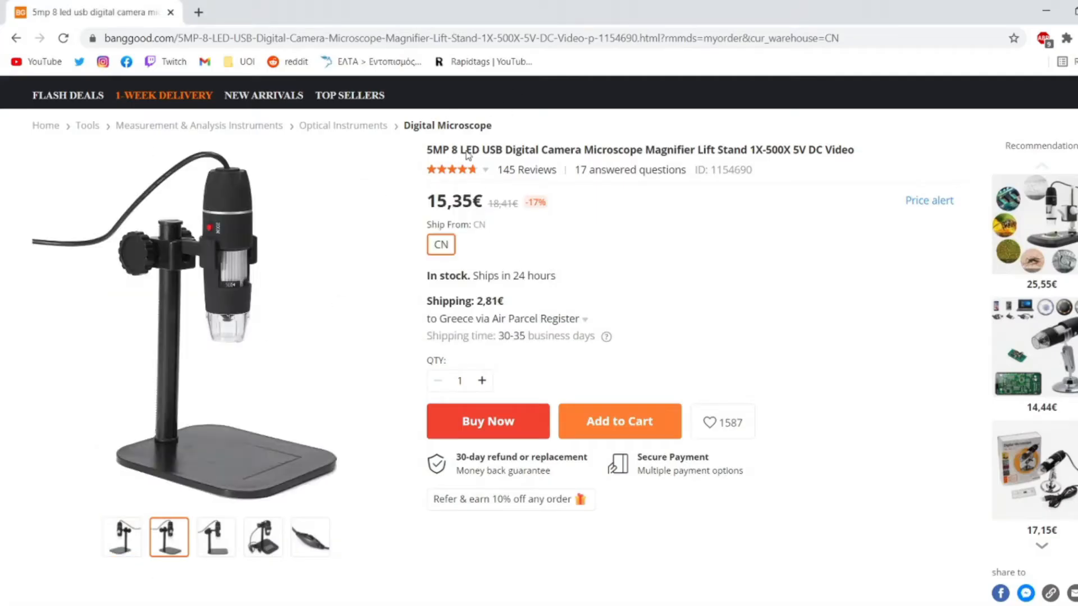
{"action": "mouse_move", "coordinate": [565, 156]}
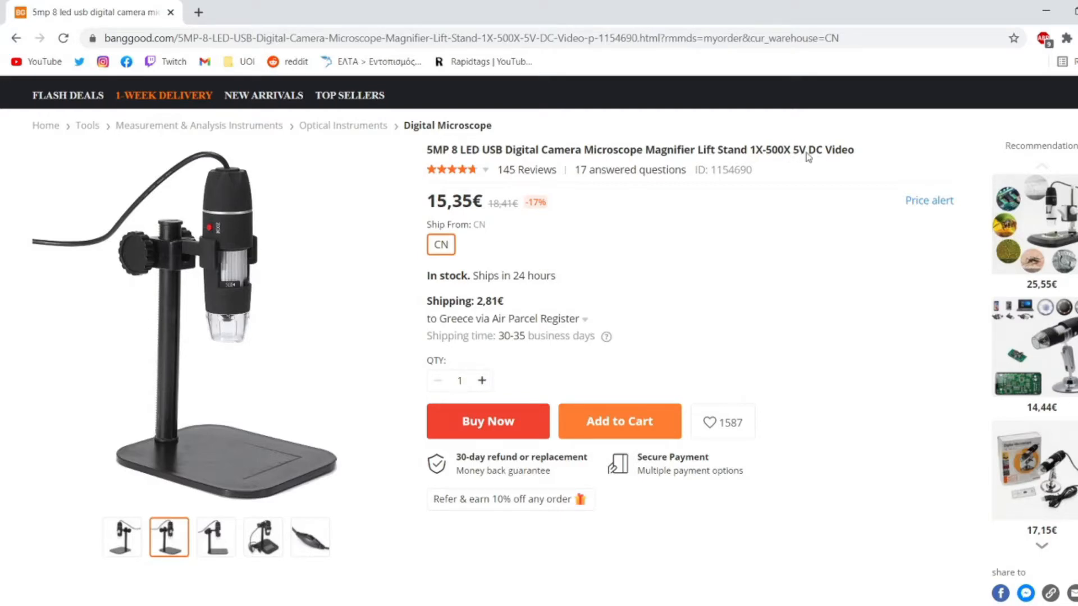
{"action": "mouse_move", "coordinate": [247, 312]}
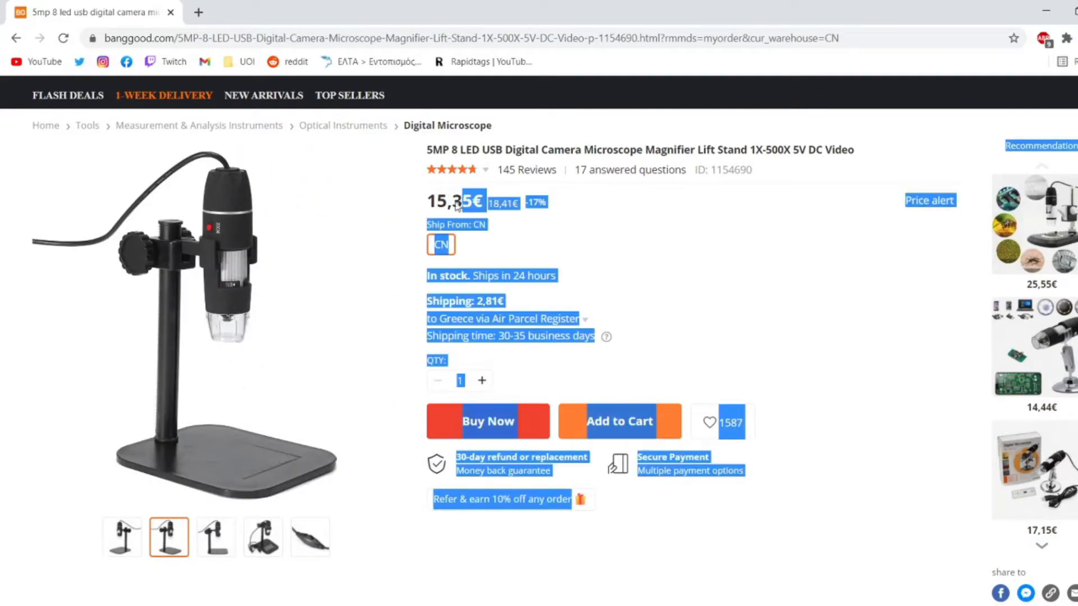
Scroll down to the Overview section listing features and 1X-500X magnification specs.
{"action": "scroll", "scroll_direction": "down", "scroll_amount": 3}
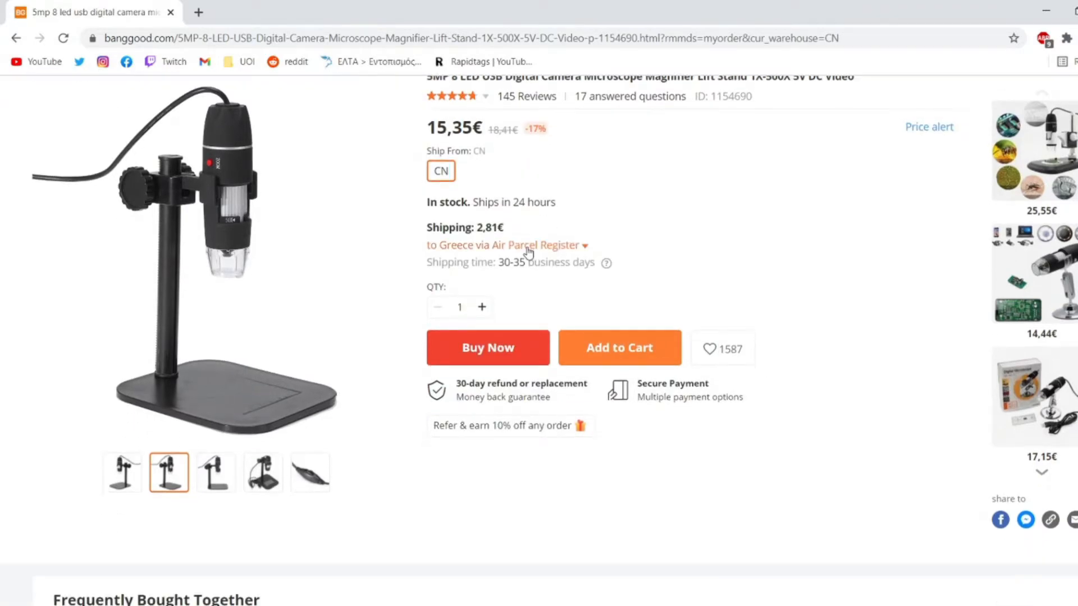
{"action": "scroll", "scroll_direction": "down", "scroll_amount": 3}
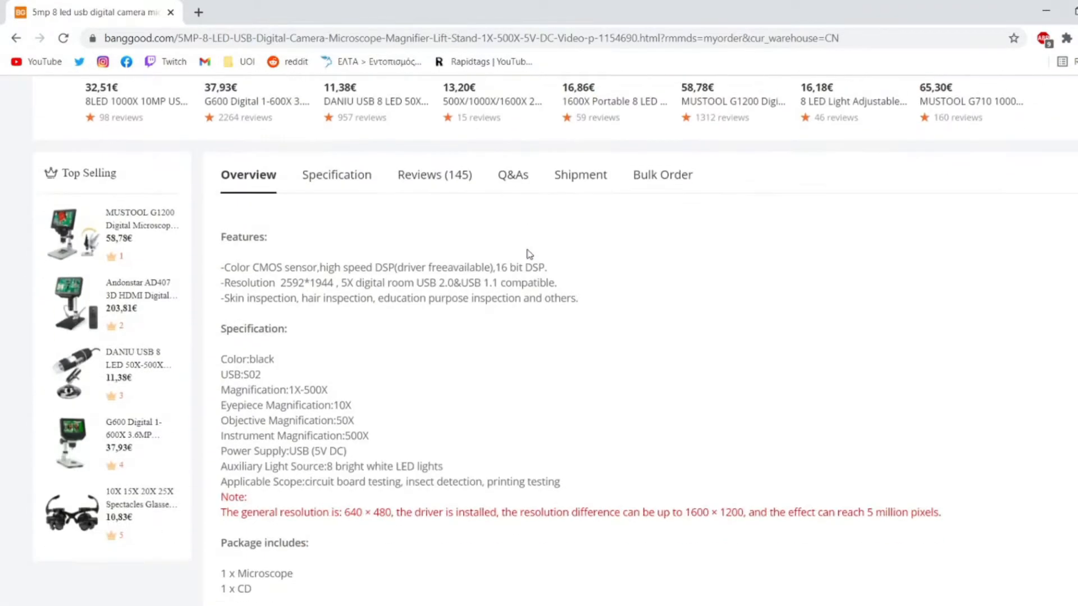
{"action": "scroll", "scroll_direction": "down", "scroll_amount": 3}
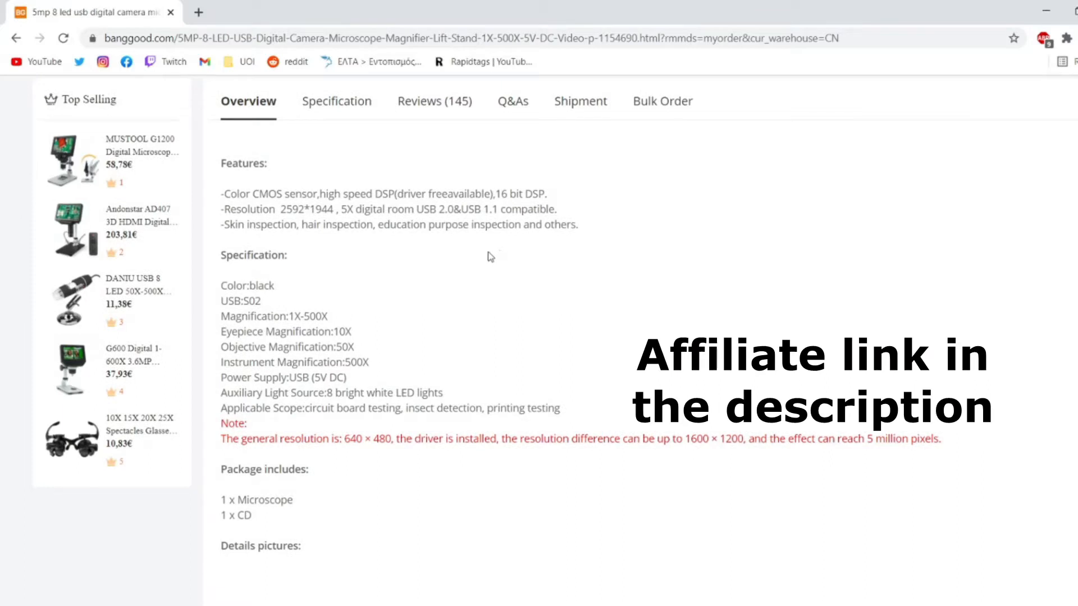
{"action": "mouse_move", "coordinate": [279, 217]}
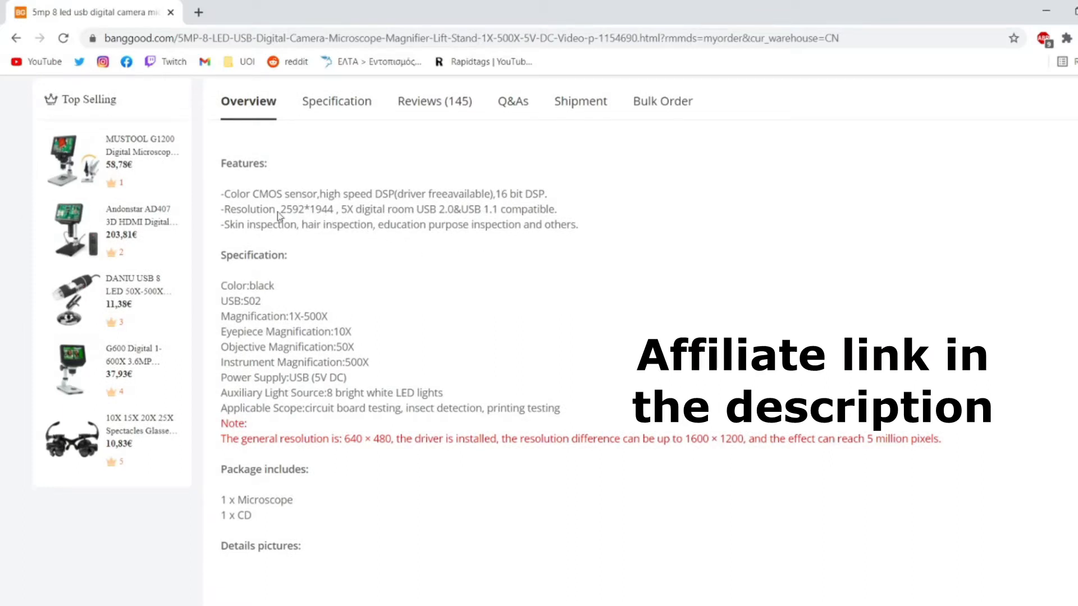
{"action": "mouse_move", "coordinate": [300, 218]}
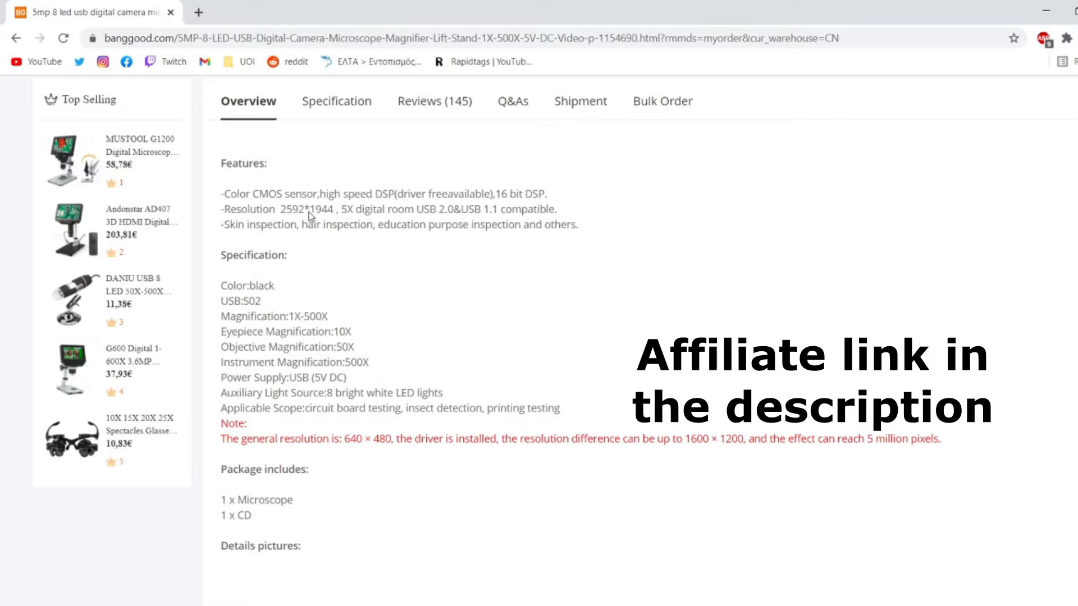
{"action": "mouse_move", "coordinate": [324, 219]}
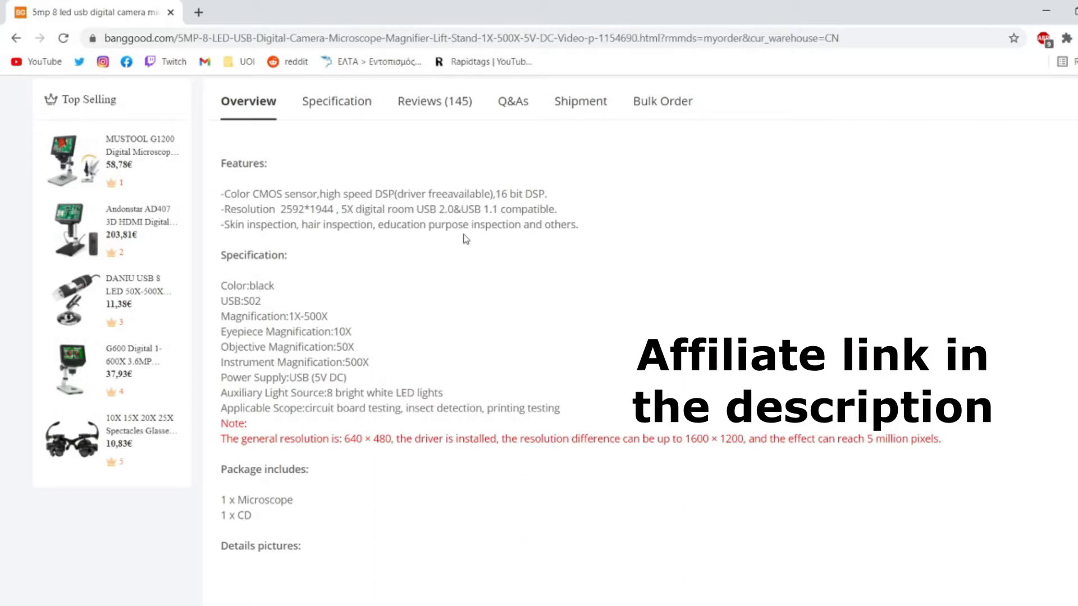
{"action": "double_click", "coordinate": [446, 210]}
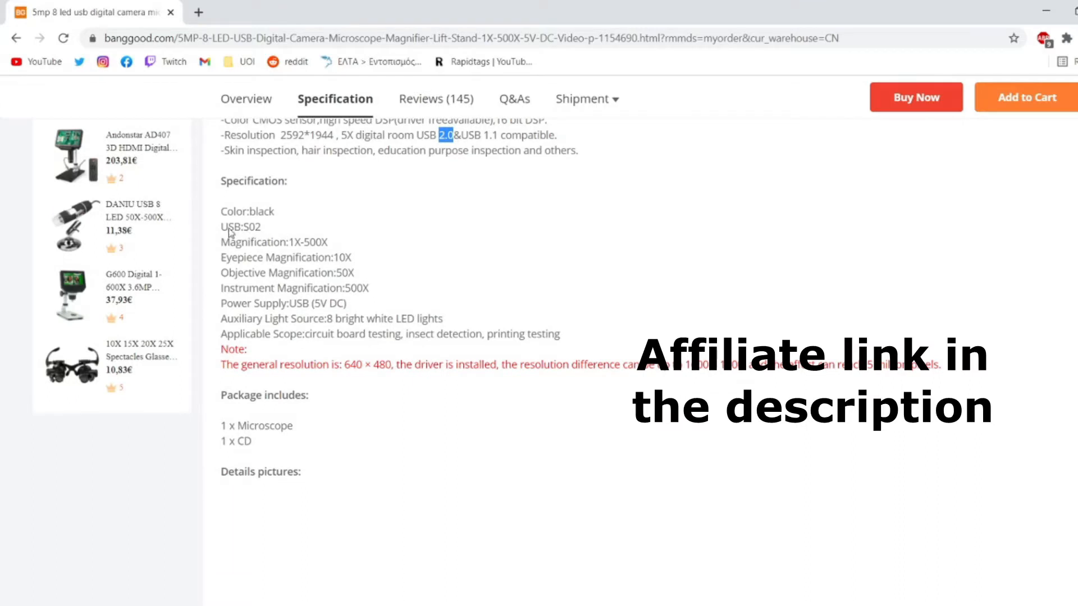
{"action": "double_click", "coordinate": [240, 227]}
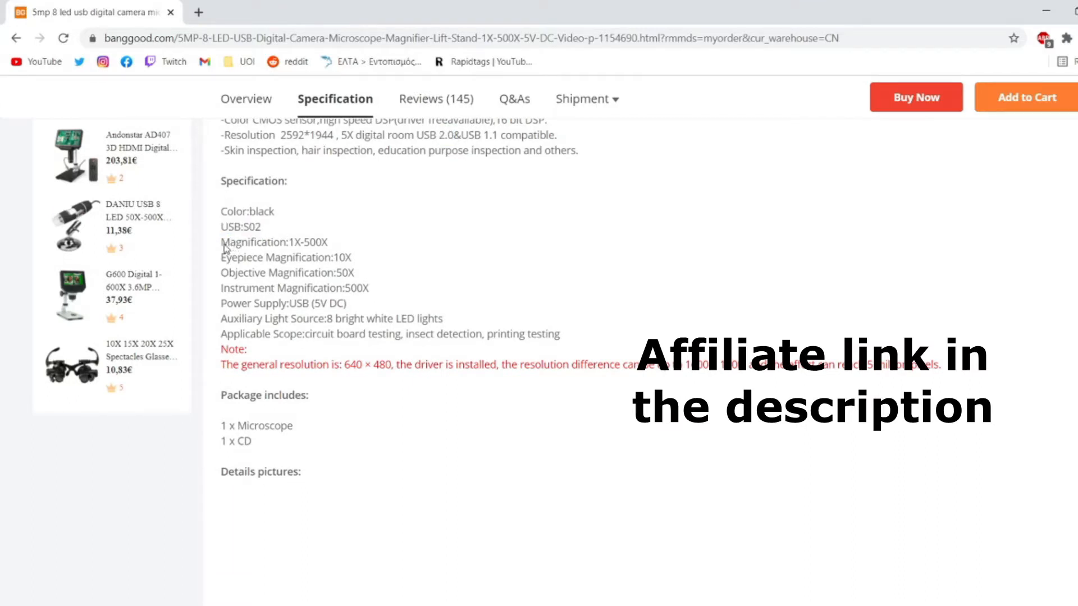
{"action": "mouse_move", "coordinate": [319, 250]}
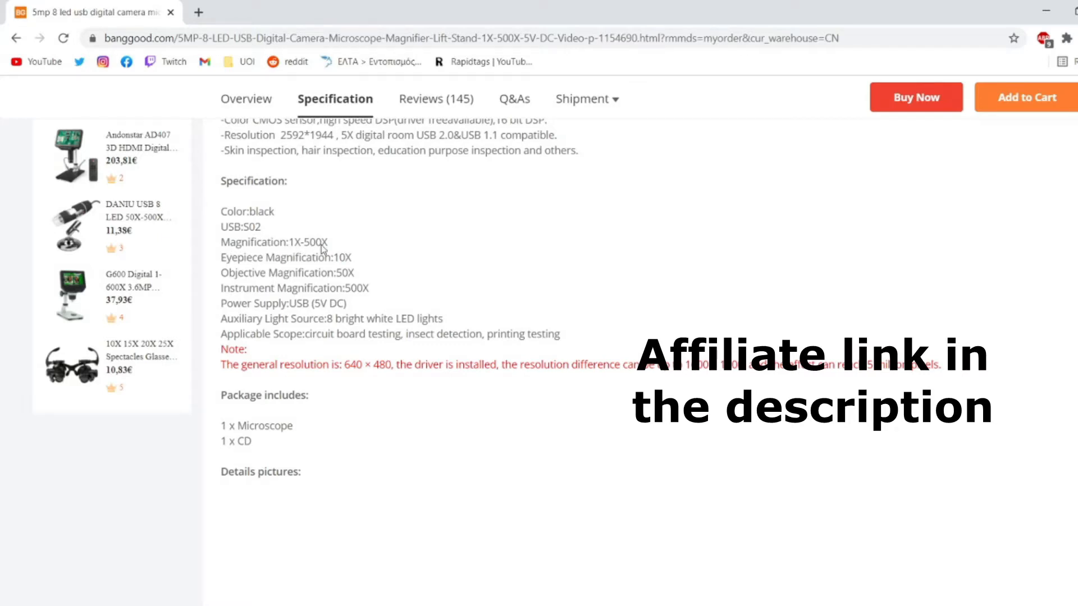
{"action": "scroll", "scroll_direction": "down", "scroll_amount": 3}
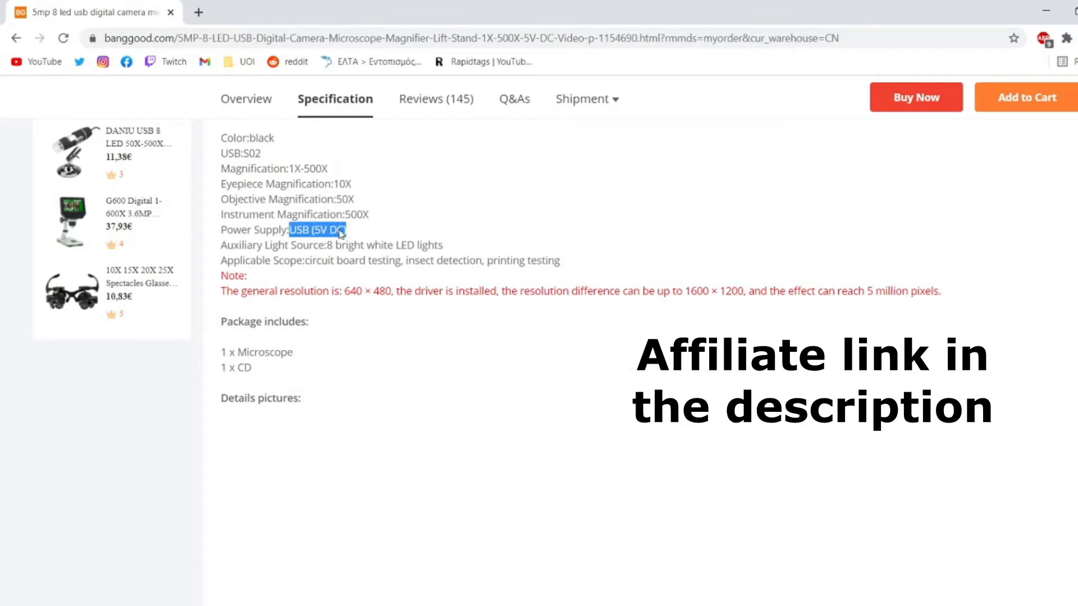
{"action": "mouse_move", "coordinate": [315, 261]}
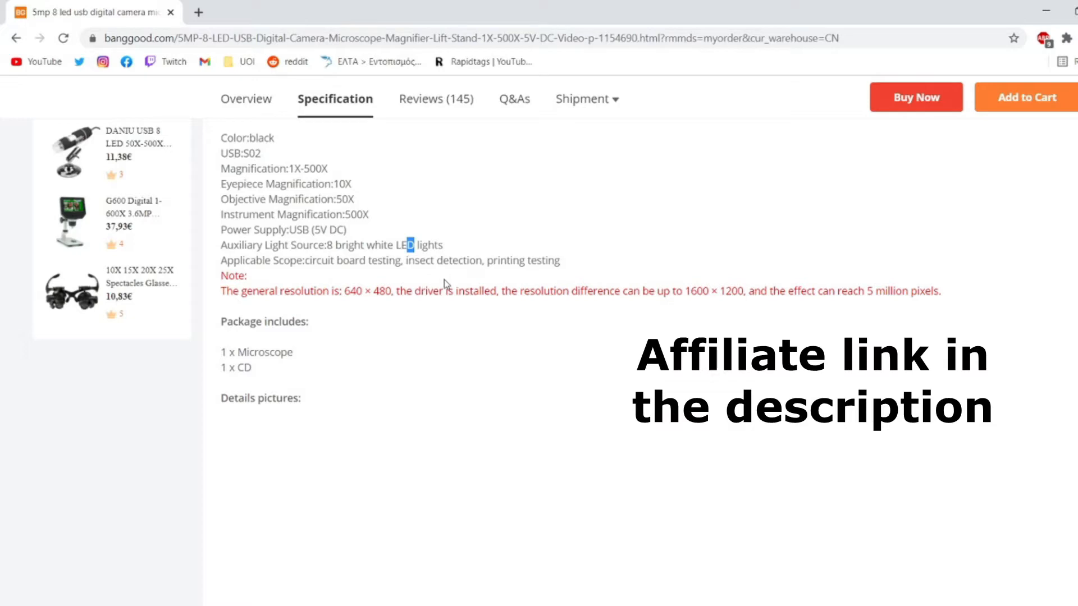
{"action": "mouse_move", "coordinate": [194, 499]}
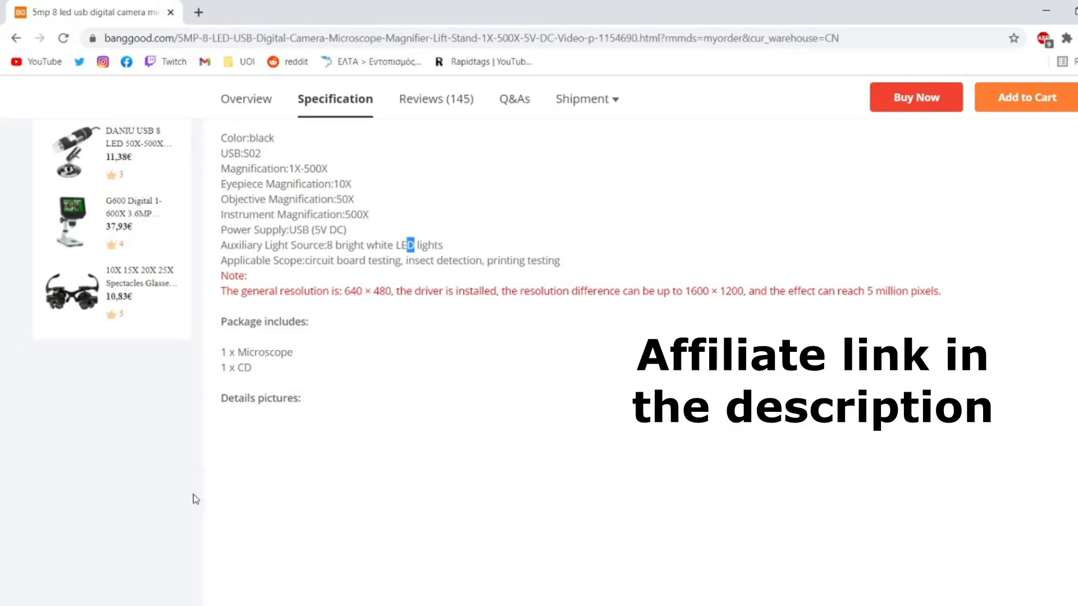
{"action": "mouse_move", "coordinate": [197, 493]}
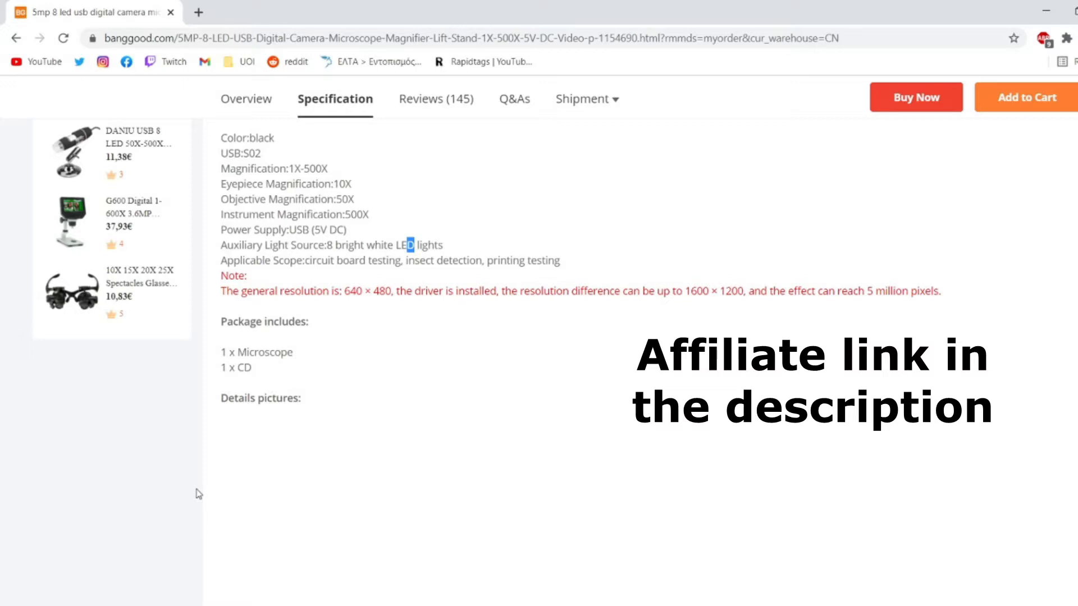
{"action": "mouse_move", "coordinate": [287, 481]}
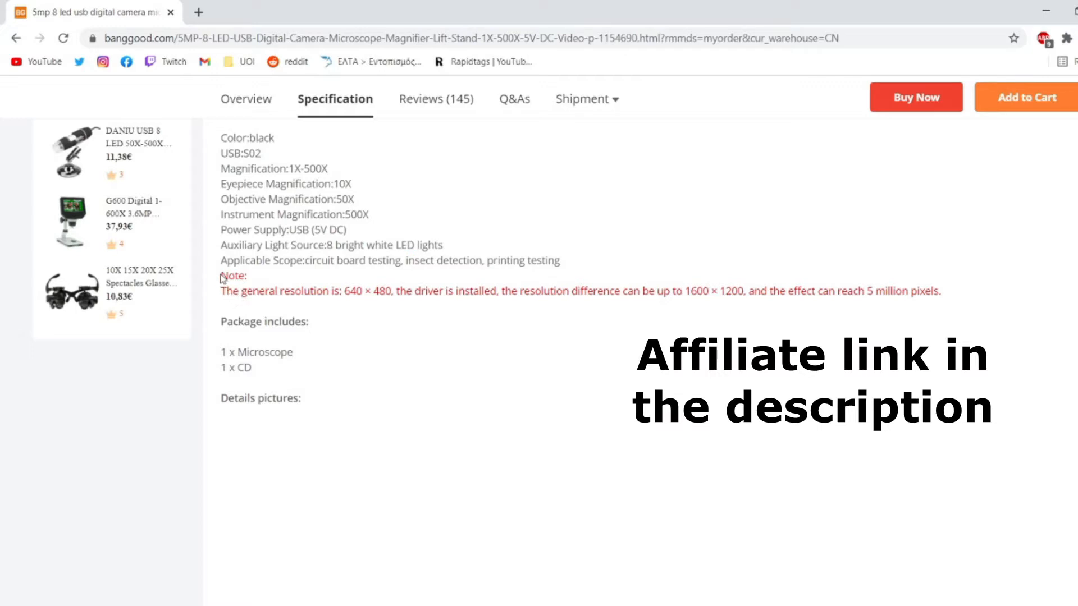
{"action": "left_click_drag", "start_coordinate": [220, 275], "coordinate": [530, 306]}
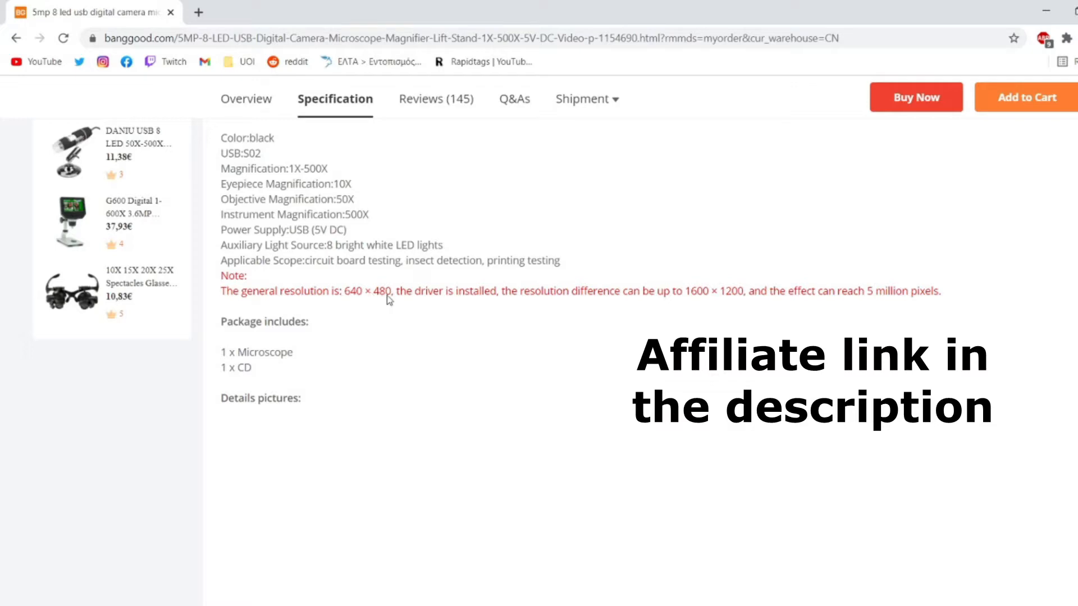
{"action": "mouse_move", "coordinate": [501, 300]}
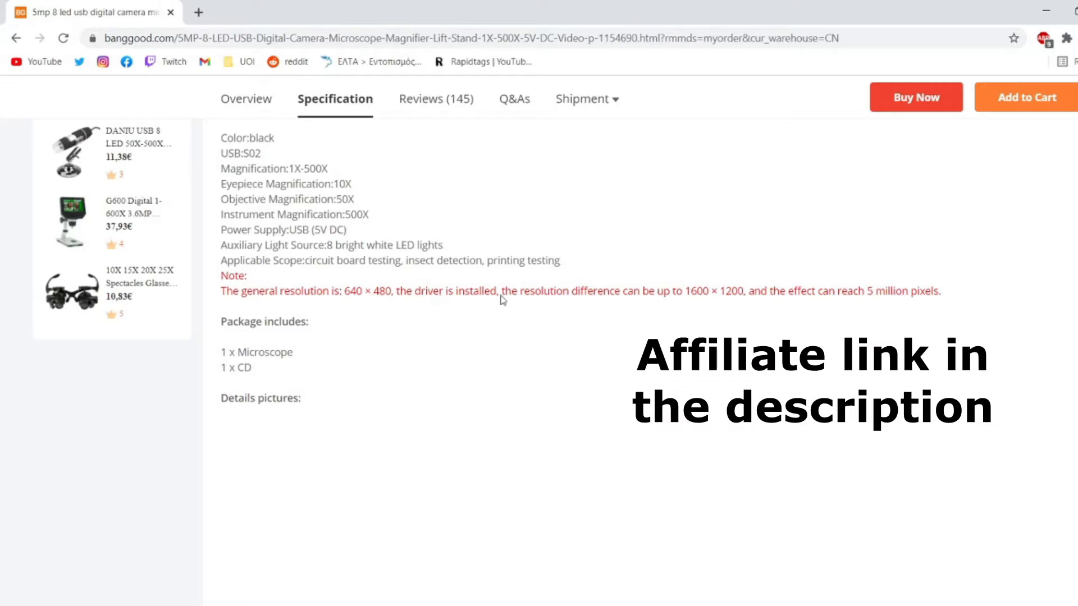
{"action": "mouse_move", "coordinate": [515, 315]}
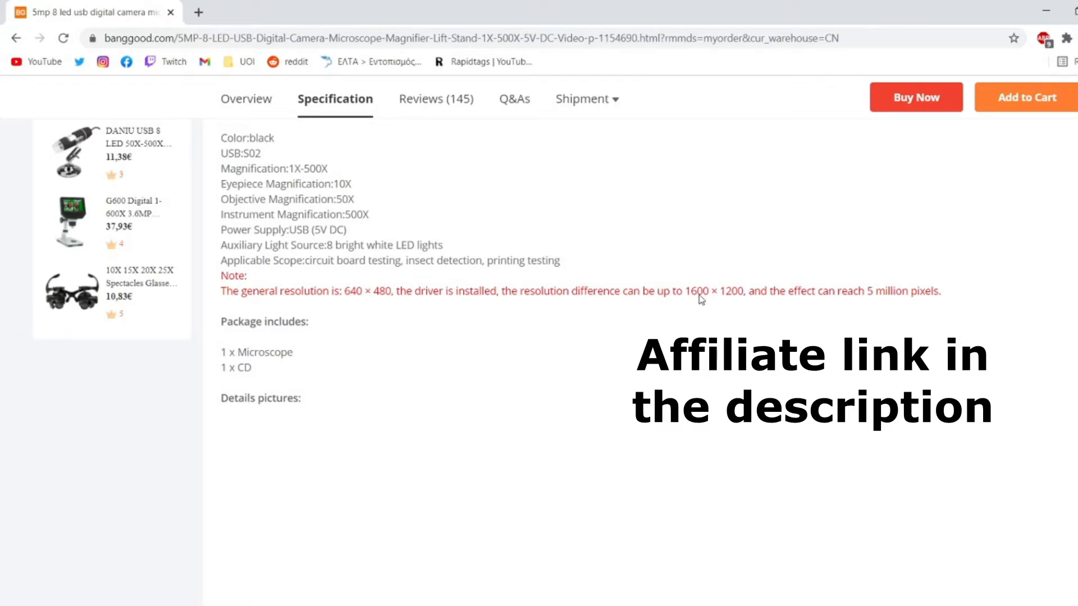
{"action": "mouse_move", "coordinate": [723, 297]}
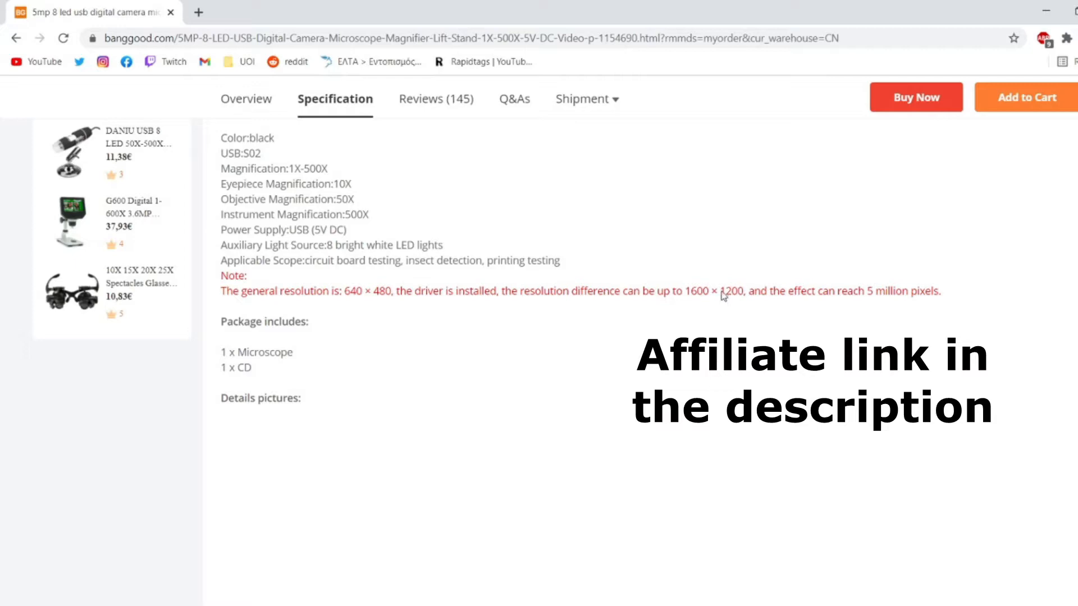
{"action": "mouse_move", "coordinate": [734, 302]}
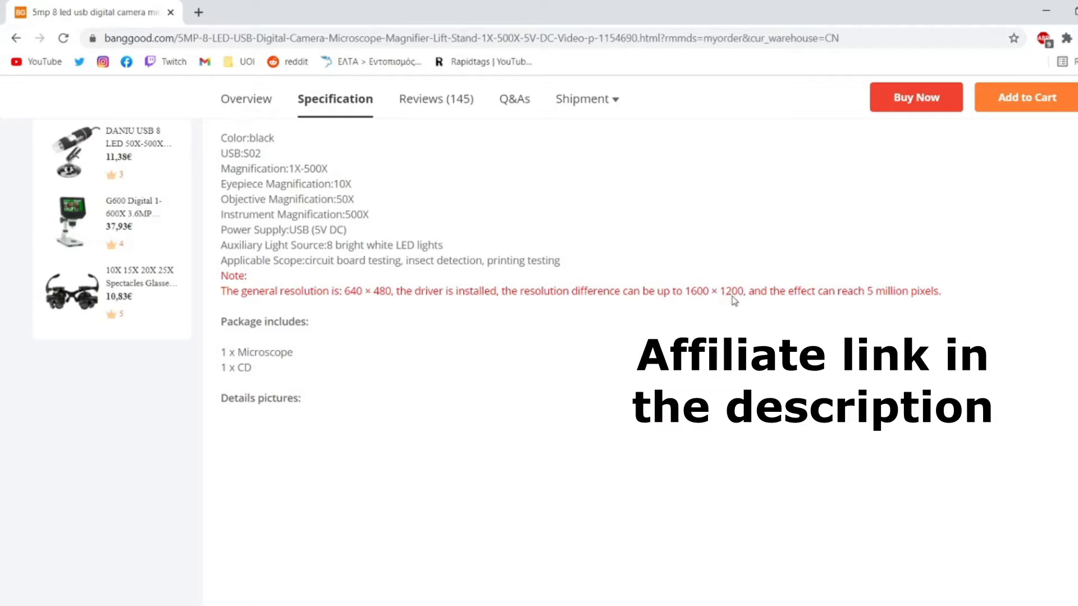
{"action": "mouse_move", "coordinate": [817, 306]}
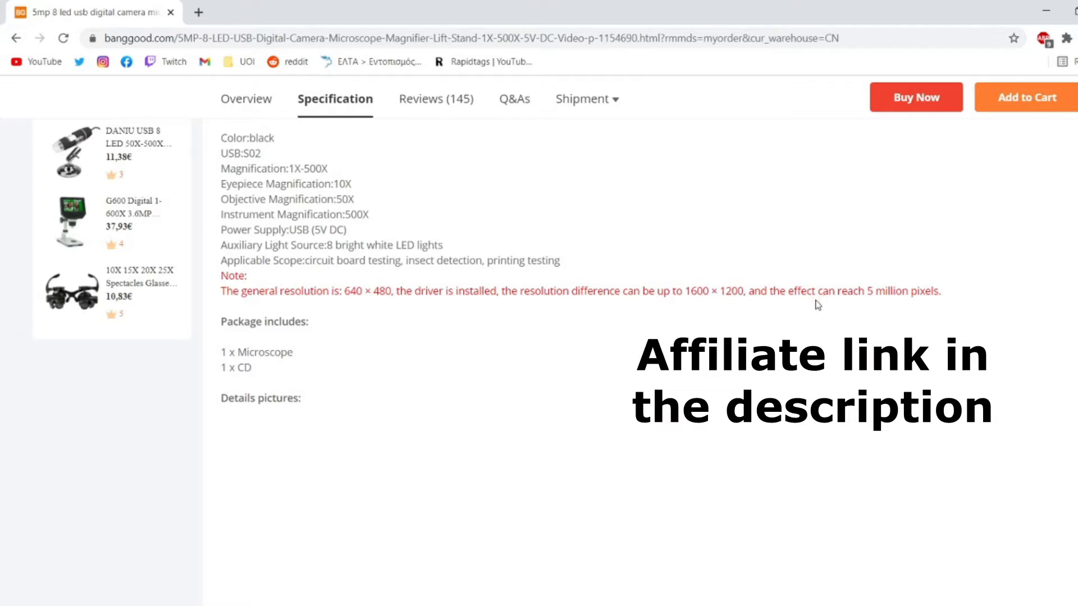
{"action": "mouse_move", "coordinate": [651, 321]}
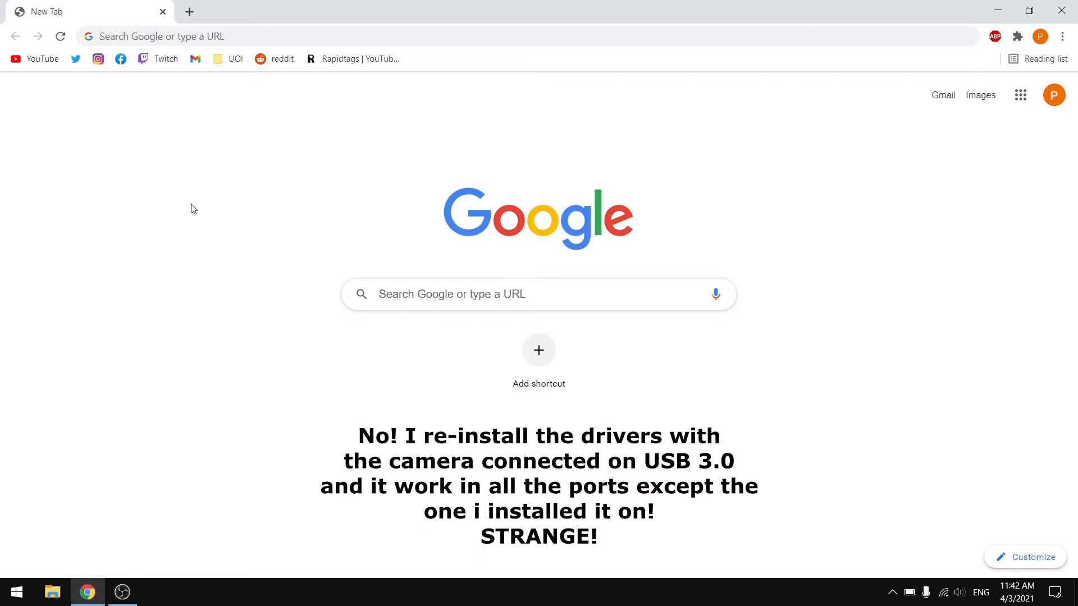
{"action": "mouse_move", "coordinate": [171, 36]}
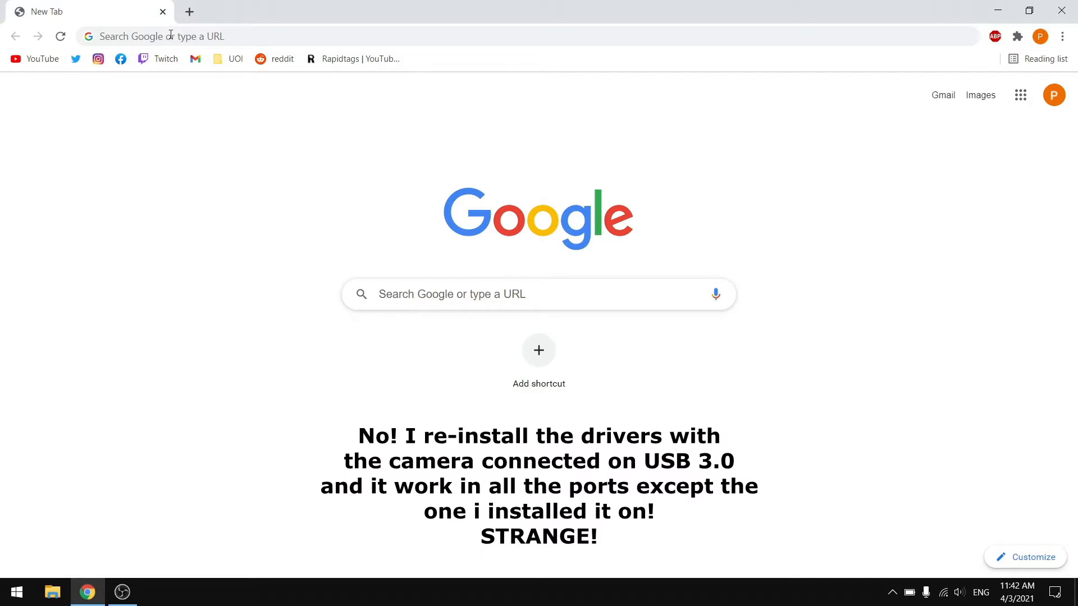
{"action": "left_click", "coordinate": [174, 36]}
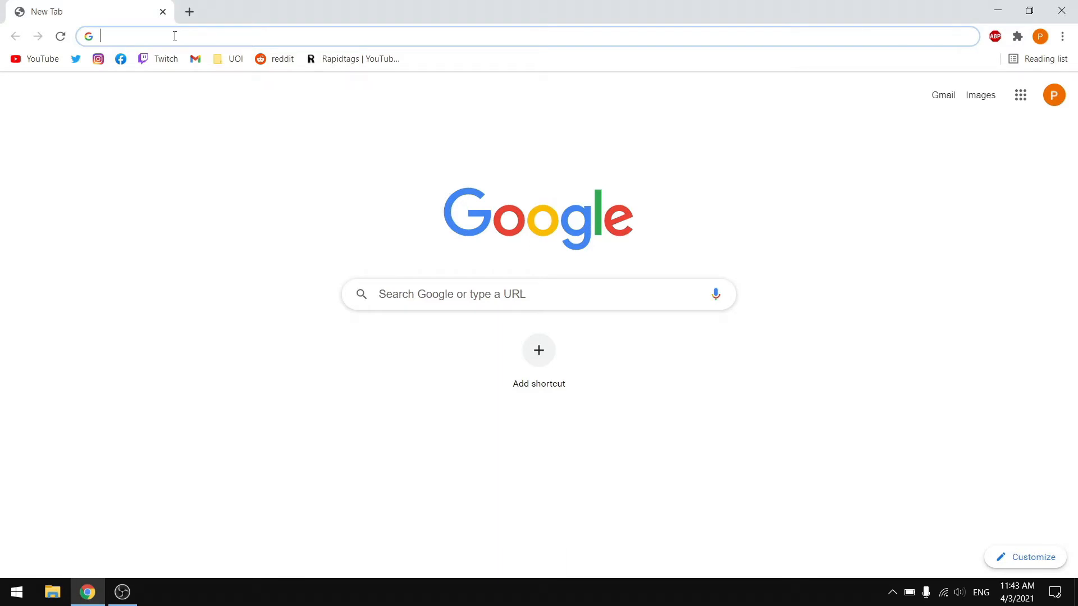
{"action": "type", "text": "http://www.indmu.com/hot/2.rar"}
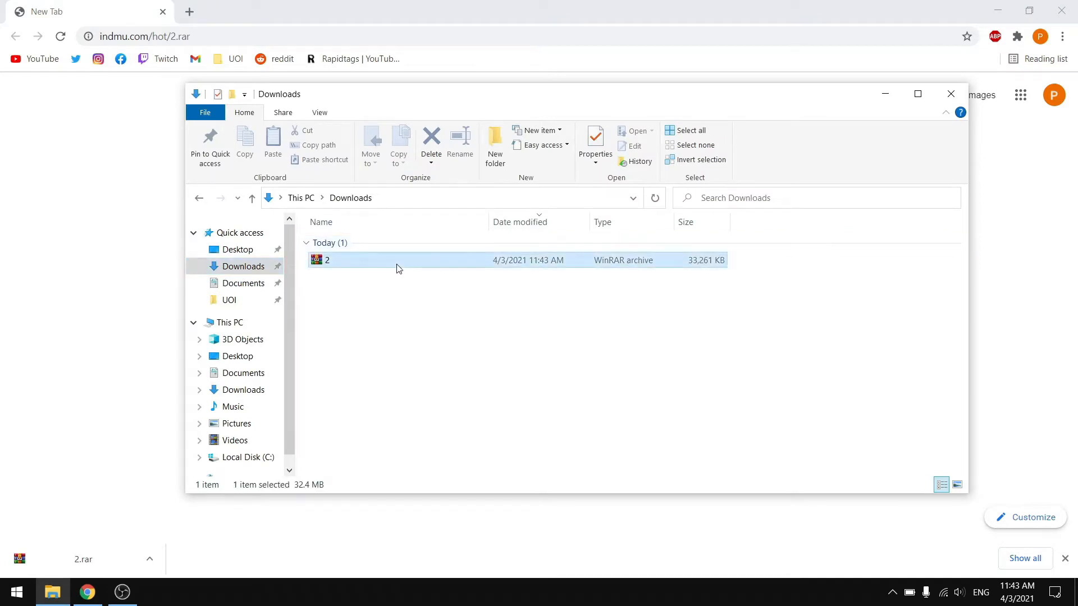
Extract 2.rar here, open the 2 folder, and run Driver Setup.
{"action": "right_click", "coordinate": [327, 260]}
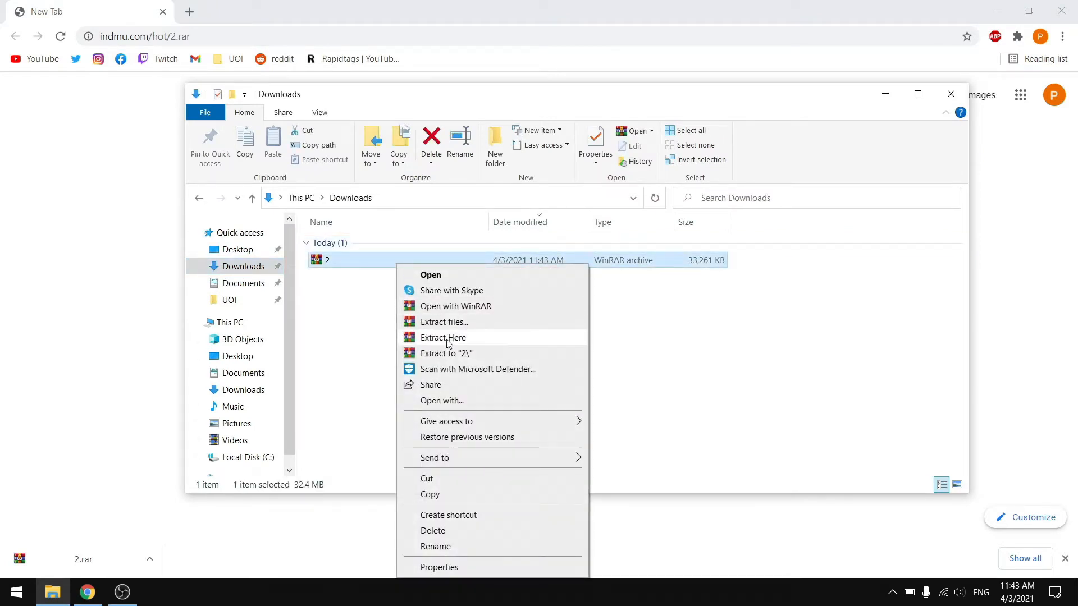
{"action": "left_click", "coordinate": [443, 337]}
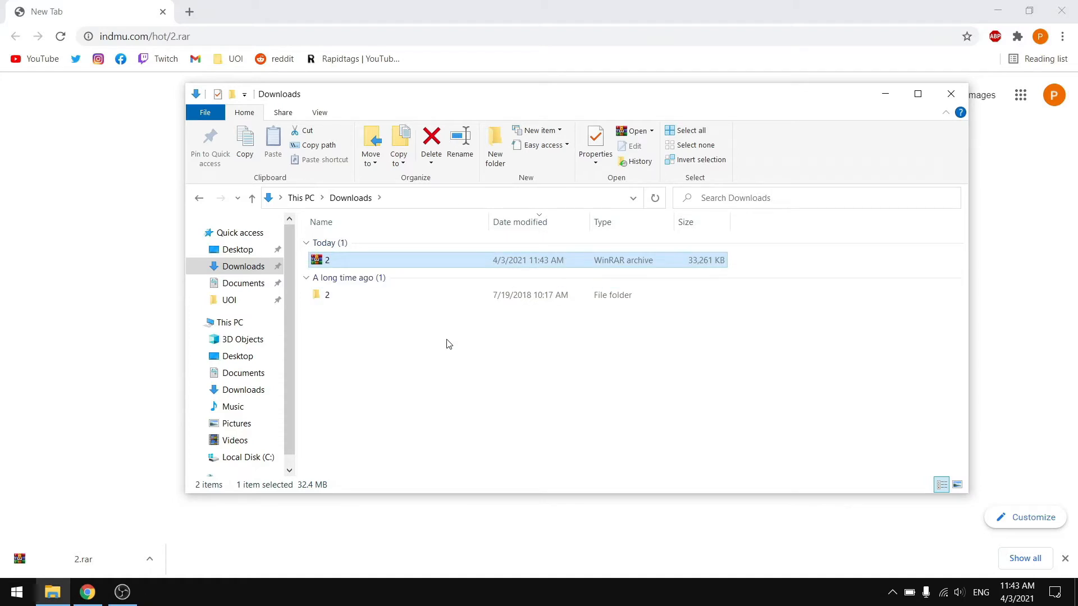
{"action": "left_click", "coordinate": [328, 295]}
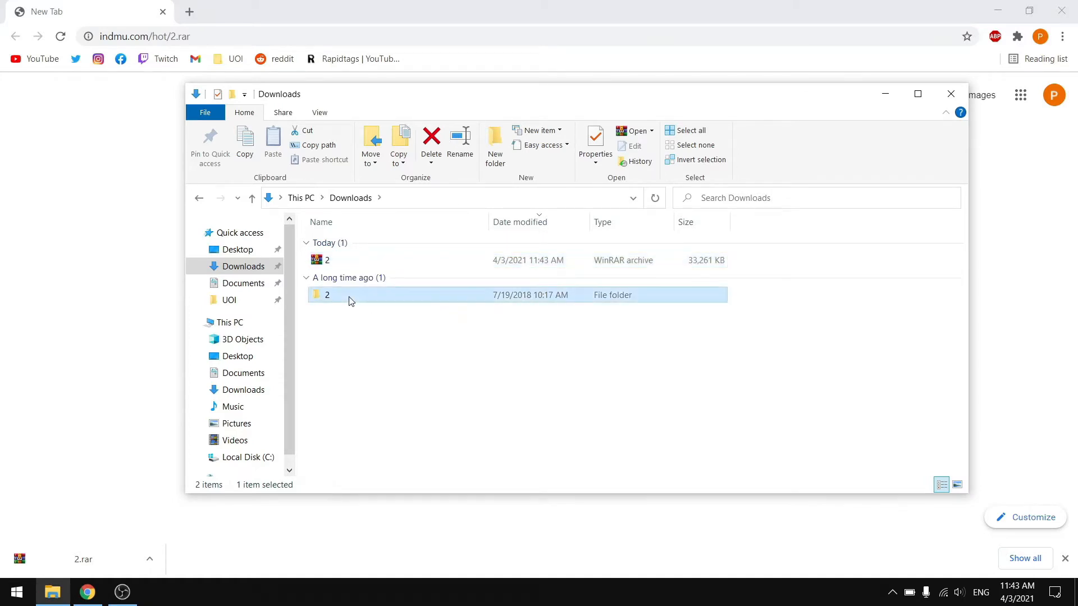
{"action": "double_click", "coordinate": [326, 295]}
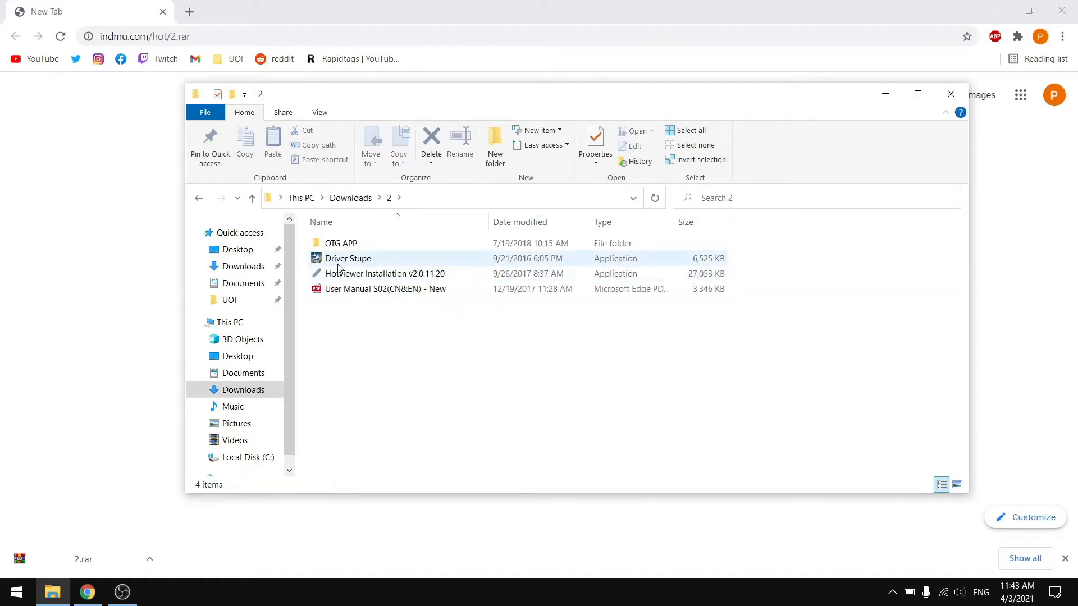
{"action": "mouse_move", "coordinate": [355, 263]}
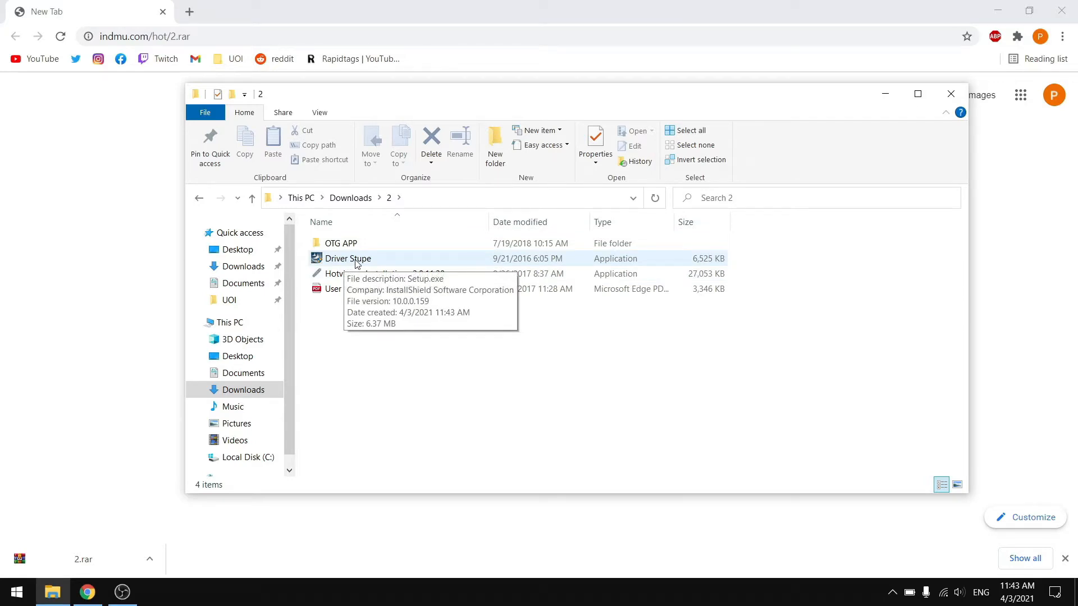
{"action": "double_click", "coordinate": [347, 259]}
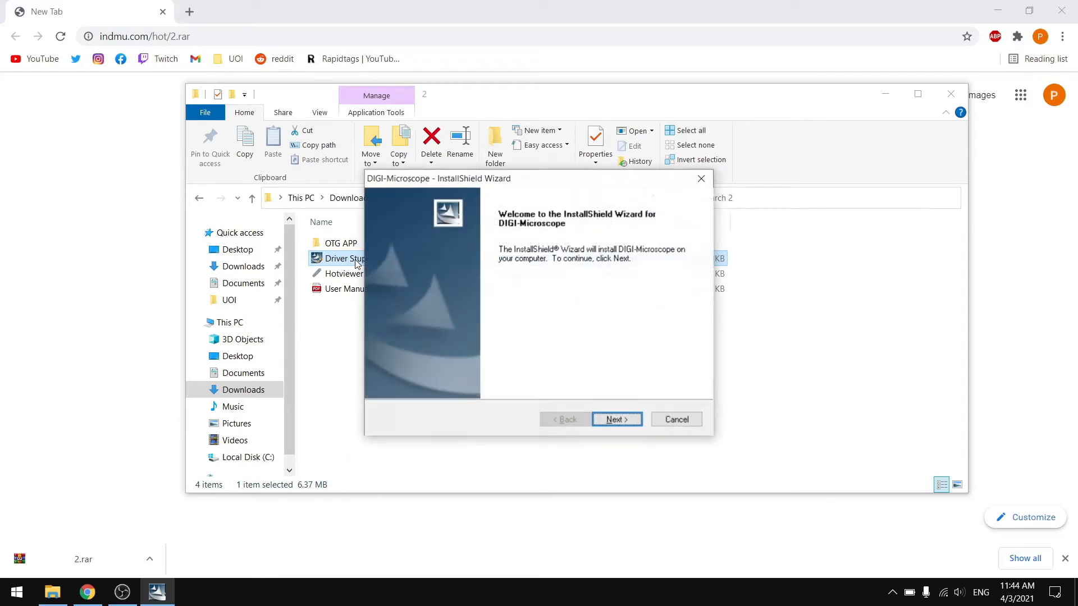
Install the DIGI-Microscope driver with a desktop shortcut, choosing to restart later.
{"action": "left_click", "coordinate": [617, 420]}
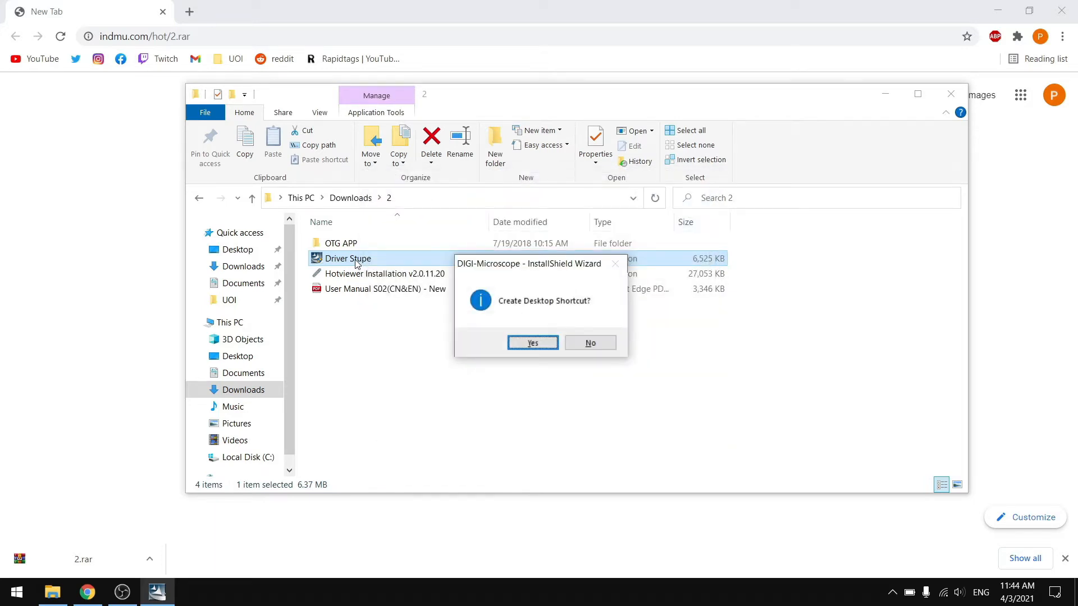
{"action": "left_click", "coordinate": [533, 343]}
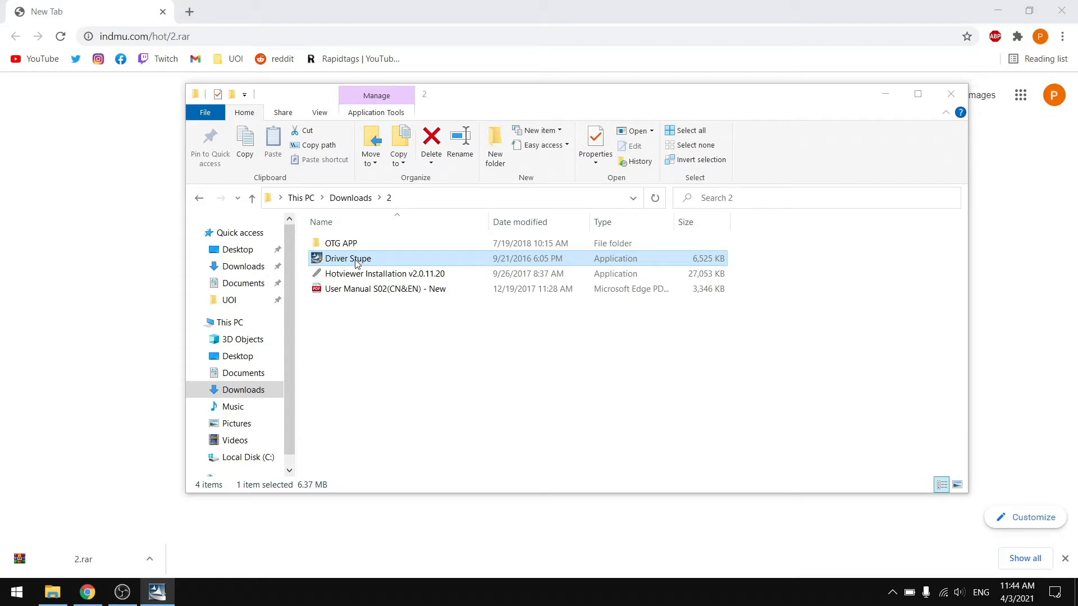
{"action": "double_click", "coordinate": [347, 258]}
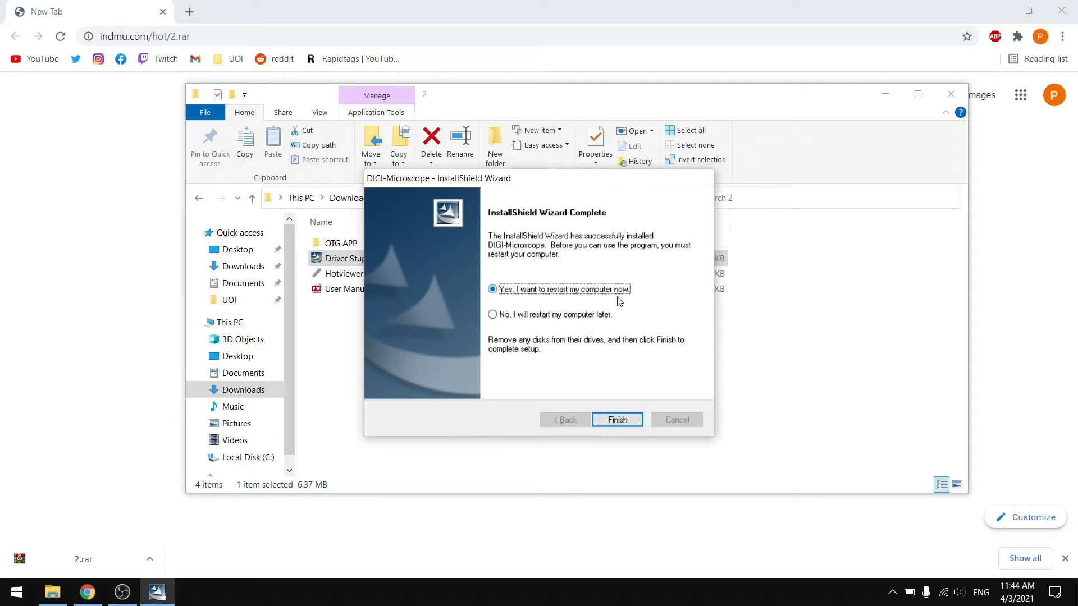
{"action": "left_click", "coordinate": [493, 315]}
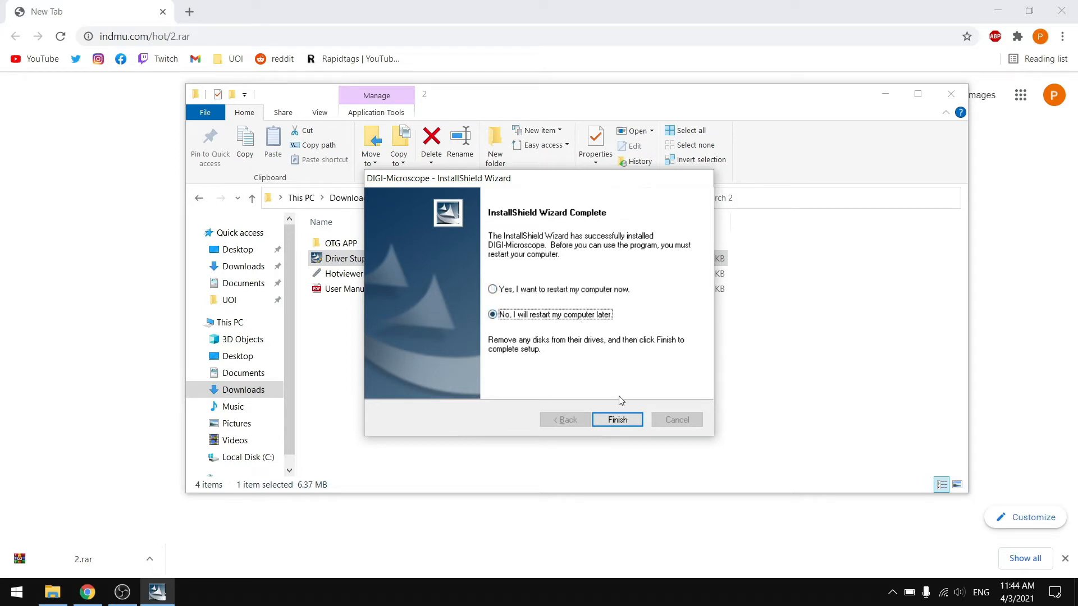
{"action": "left_click", "coordinate": [617, 420]}
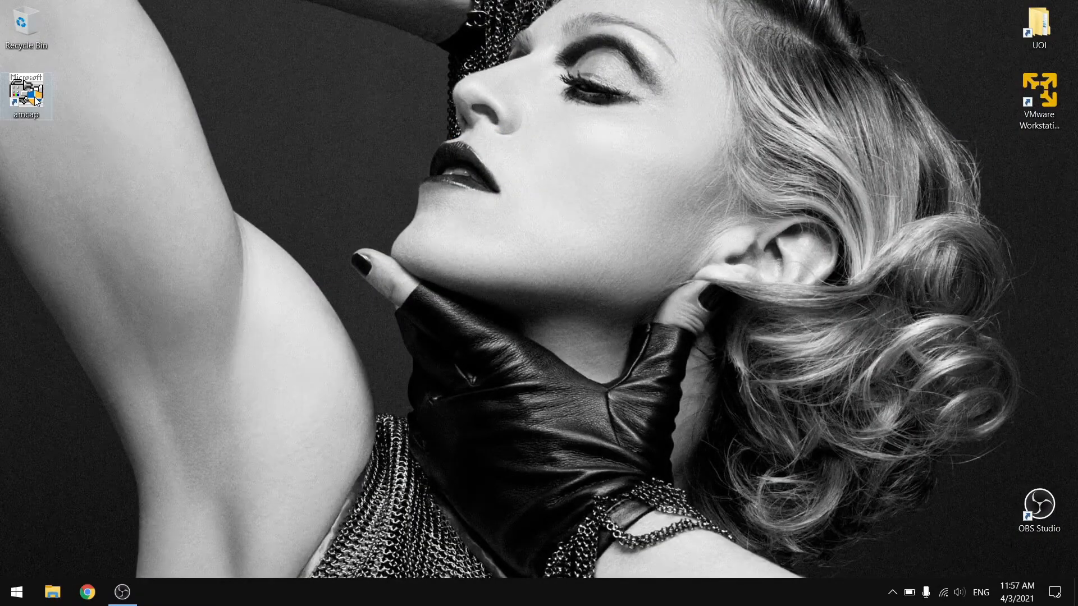
Launch AMCAP from the amcap desktop shortcut to view the circuit board.
{"action": "double_click", "coordinate": [26, 89]}
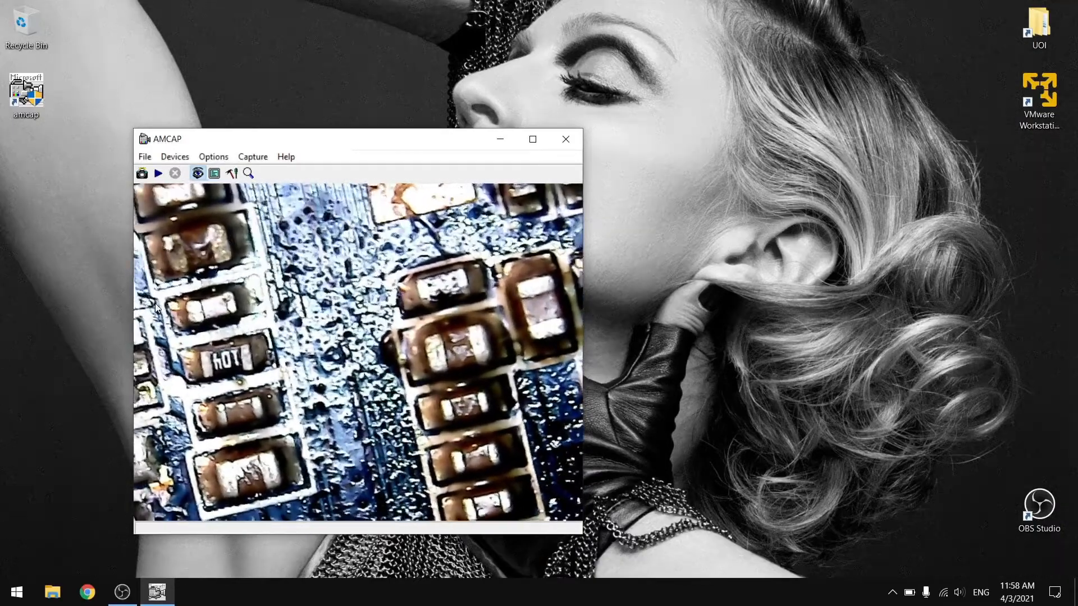
{"action": "mouse_move", "coordinate": [249, 174]}
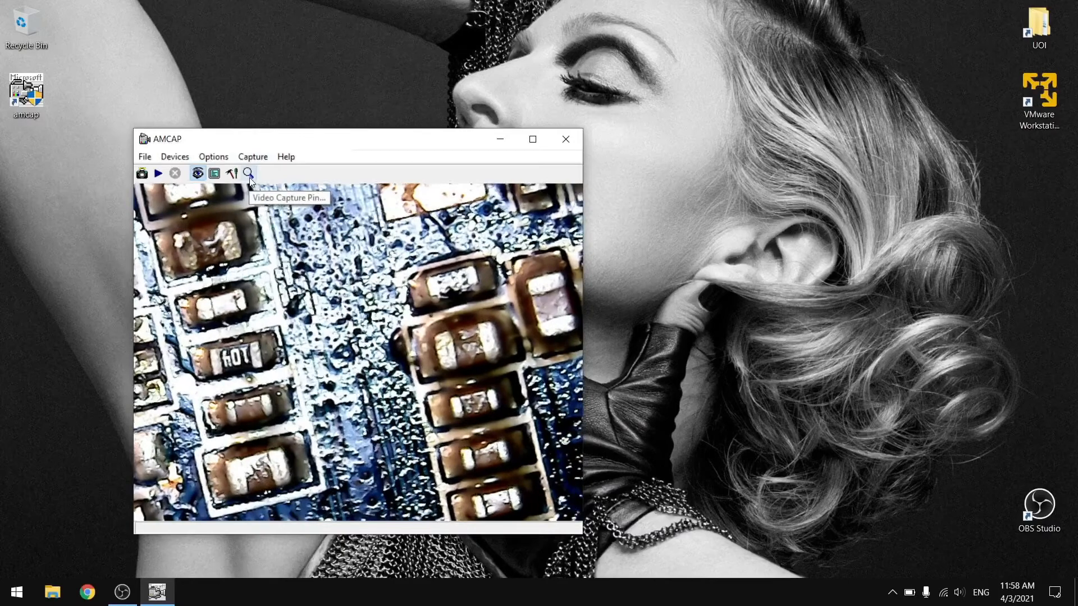
Set the Video Capture Pin output size to 1920 x 1080 and apply it.
{"action": "left_click", "coordinate": [248, 173]}
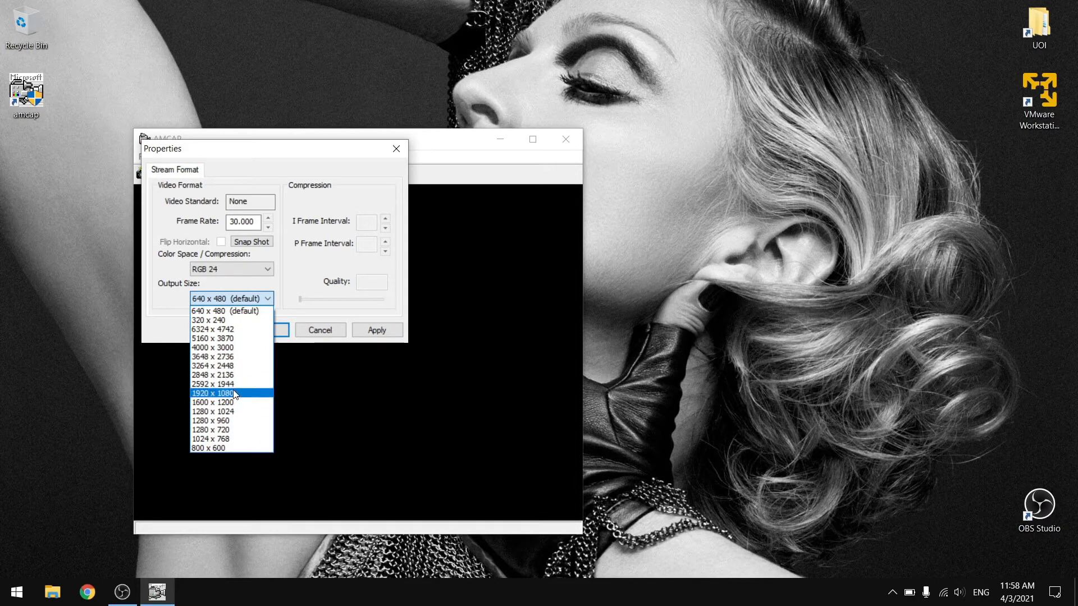
{"action": "left_click", "coordinate": [214, 393]}
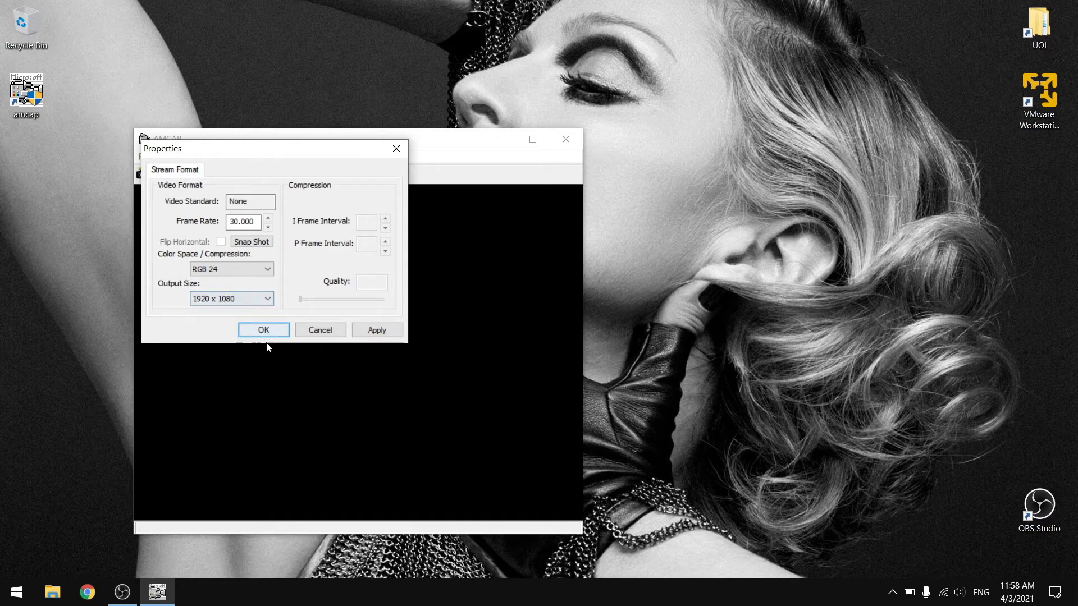
{"action": "left_click", "coordinate": [263, 330]}
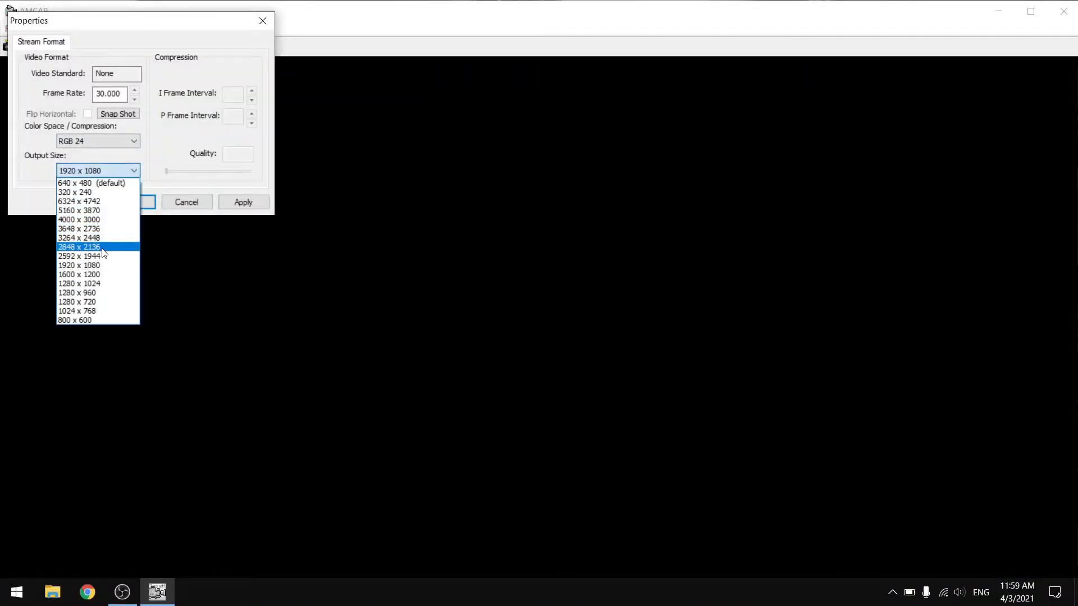
{"action": "mouse_move", "coordinate": [101, 265]}
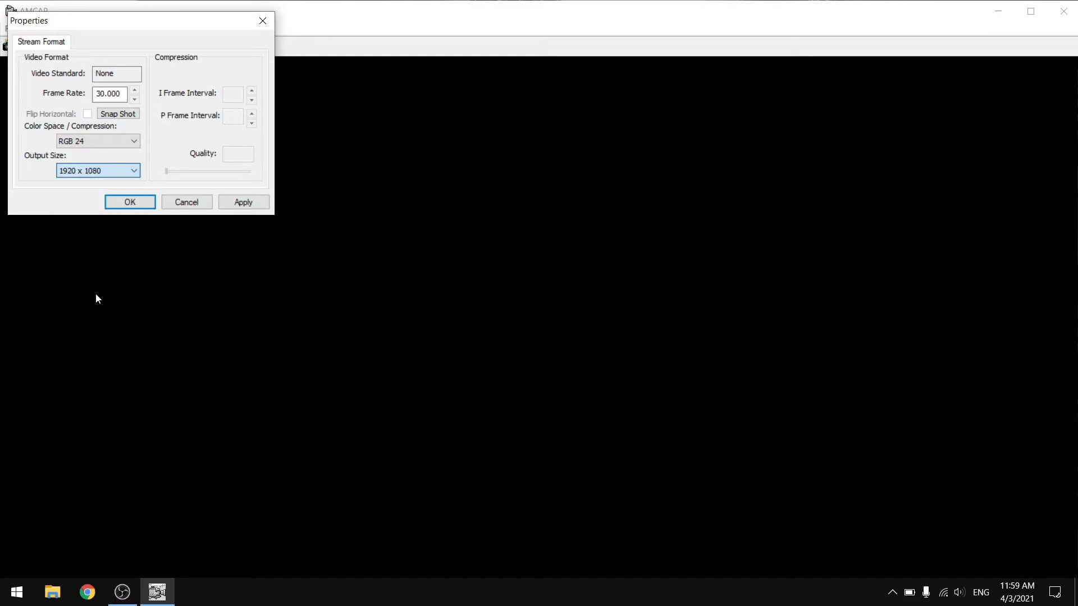
{"action": "left_click", "coordinate": [130, 201]}
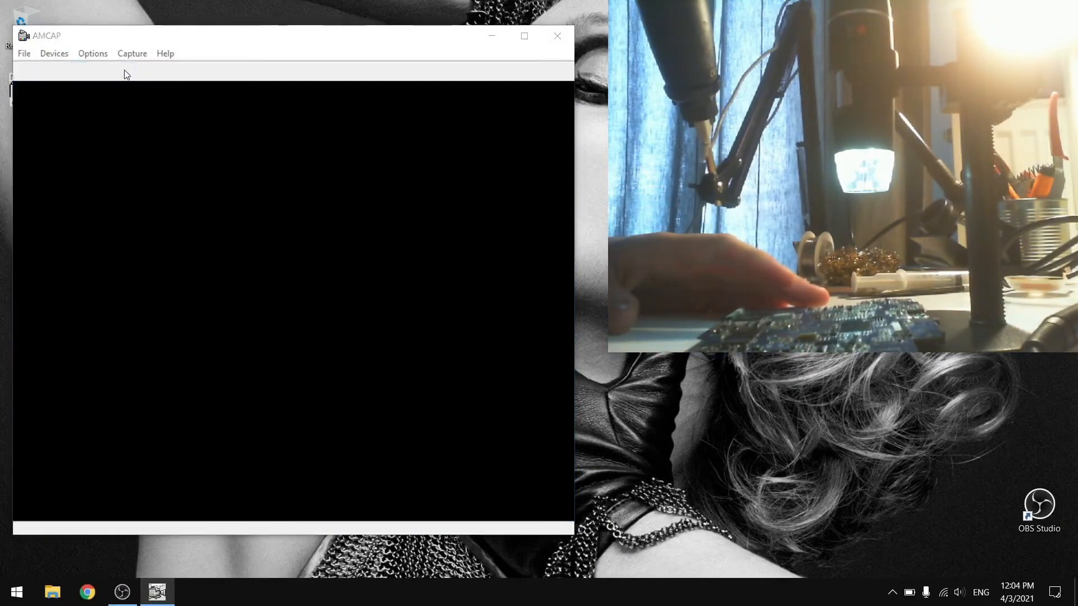
Switch the Video Capture Pin output size to 800 x 600 and confirm.
{"action": "left_click", "coordinate": [92, 53]}
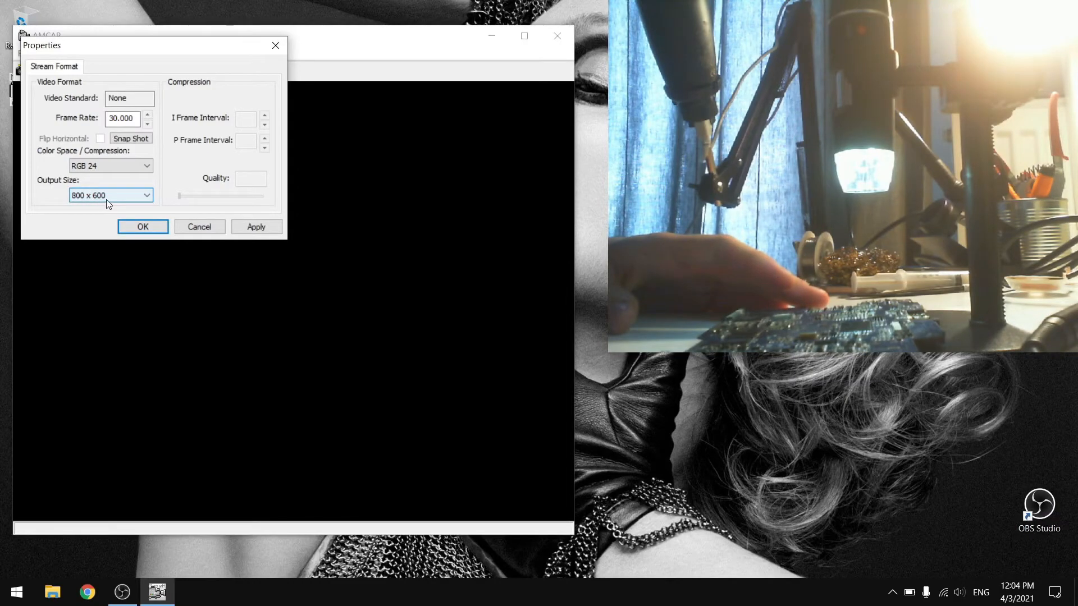
{"action": "left_click", "coordinate": [142, 226]}
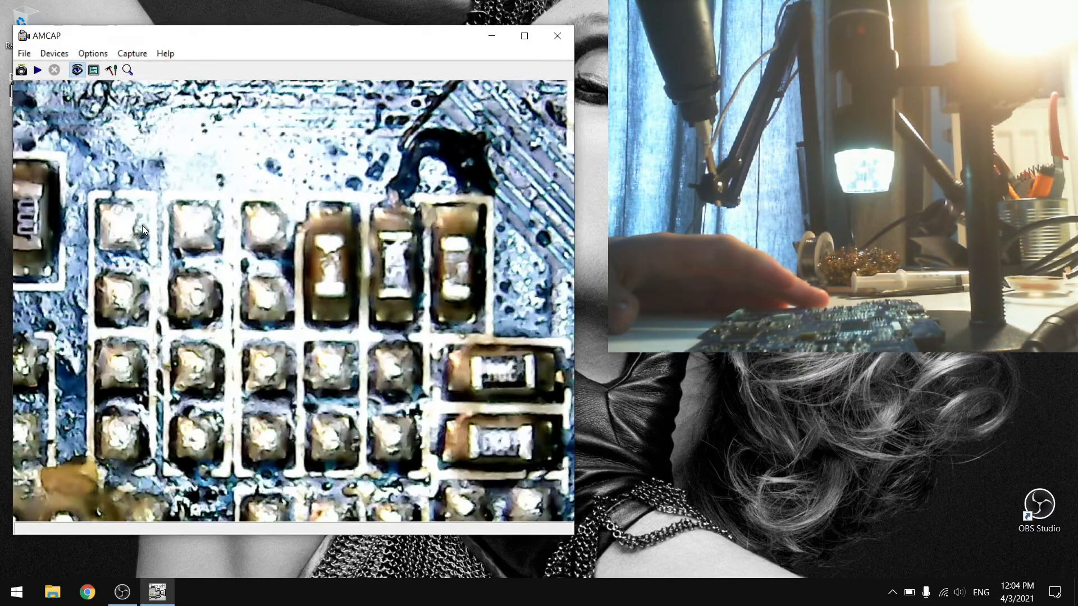